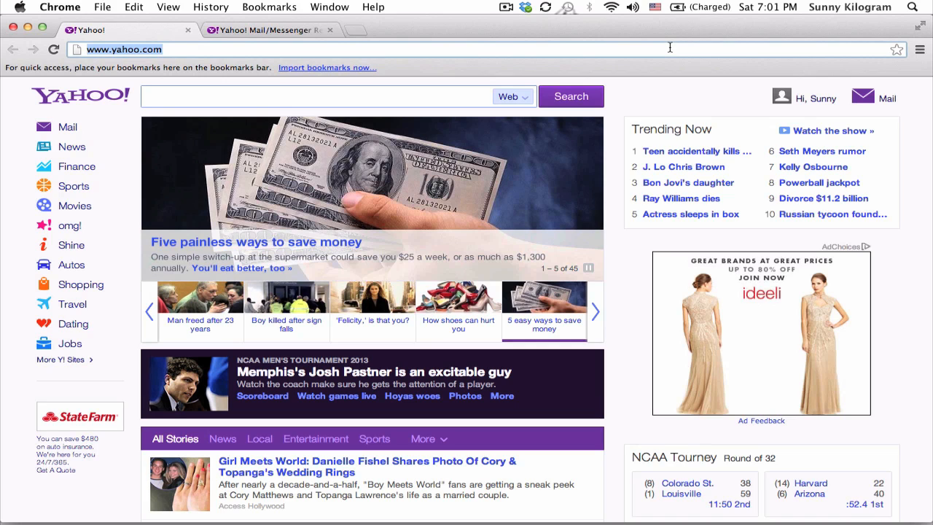
Go from the Yahoo homepage's account menu to the Yahoo Mail inbox
{"action": "left_click", "coordinate": [812, 98]}
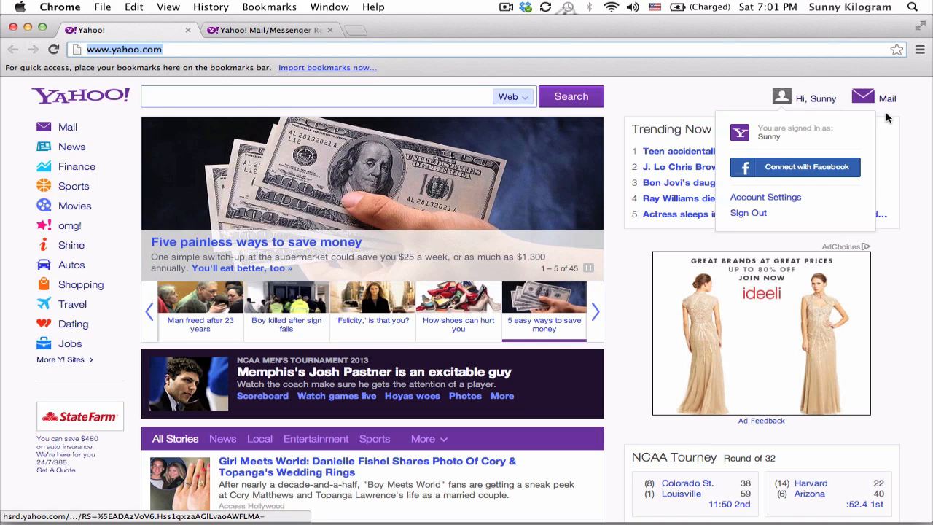
{"action": "left_click", "coordinate": [873, 98]}
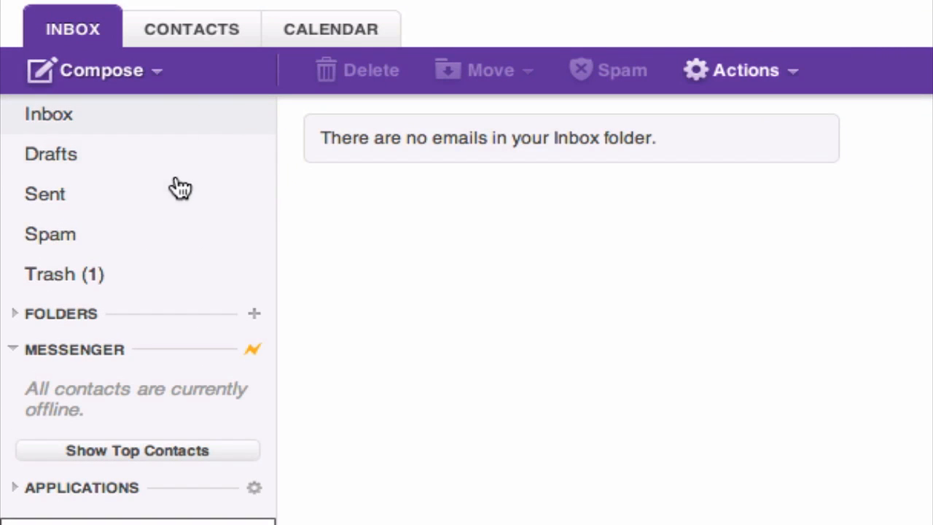
{"action": "mouse_move", "coordinate": [157, 278]}
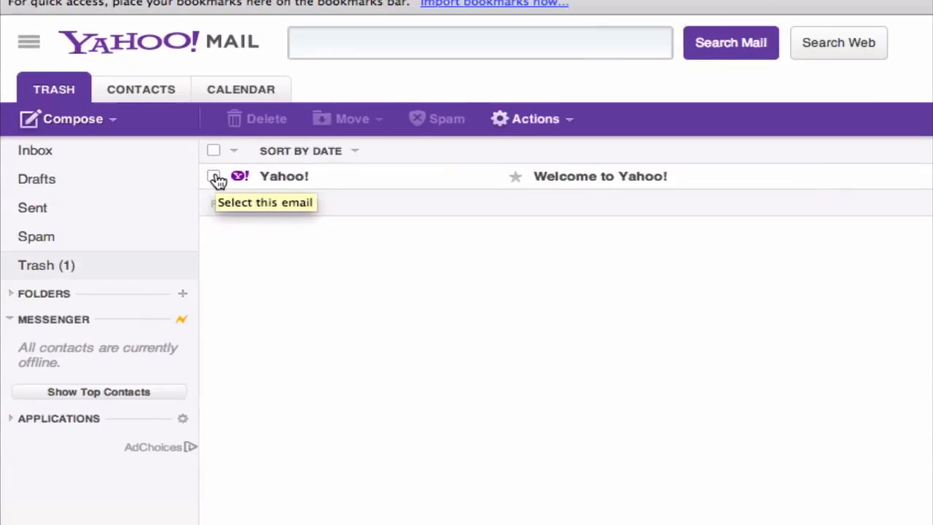
Select the 'Welcome to Yahoo!' email in Trash and move it to the Inbox
{"action": "left_click", "coordinate": [216, 177]}
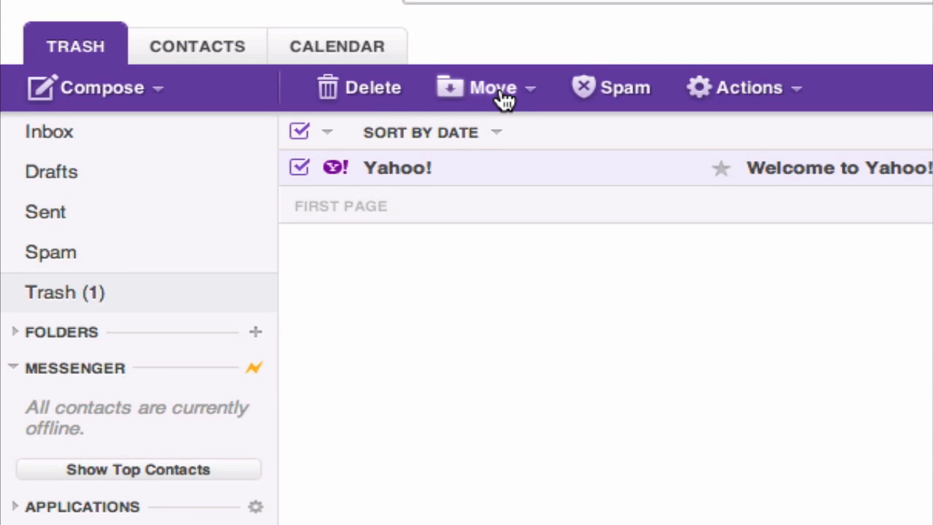
{"action": "mouse_move", "coordinate": [503, 98]}
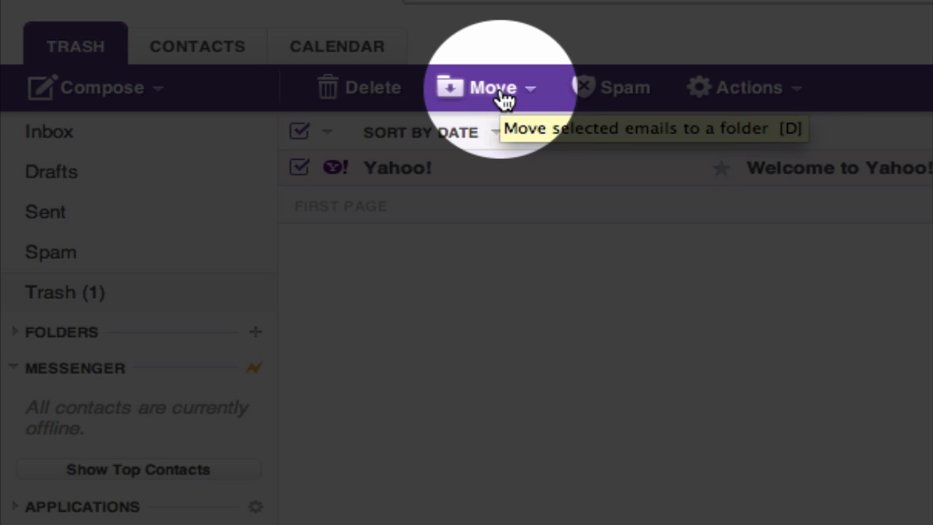
{"action": "left_click", "coordinate": [485, 87]}
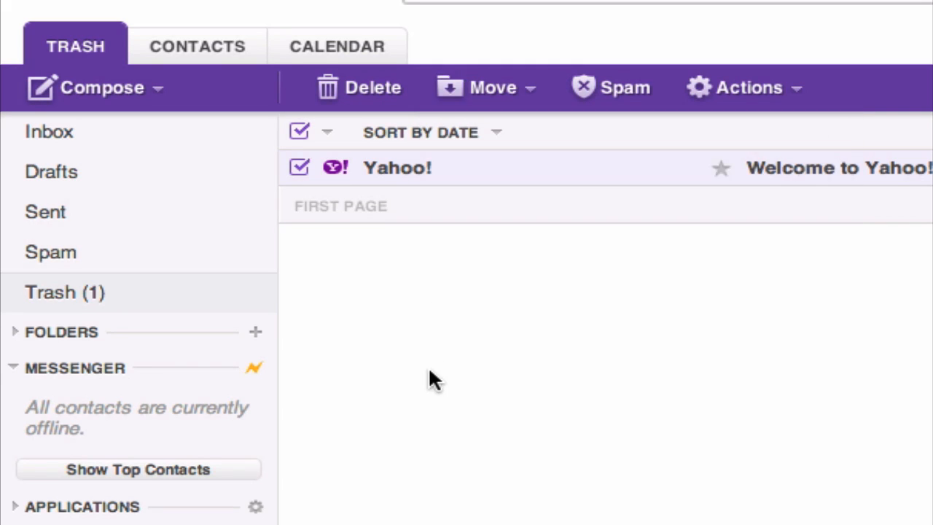
{"action": "mouse_move", "coordinate": [583, 182]}
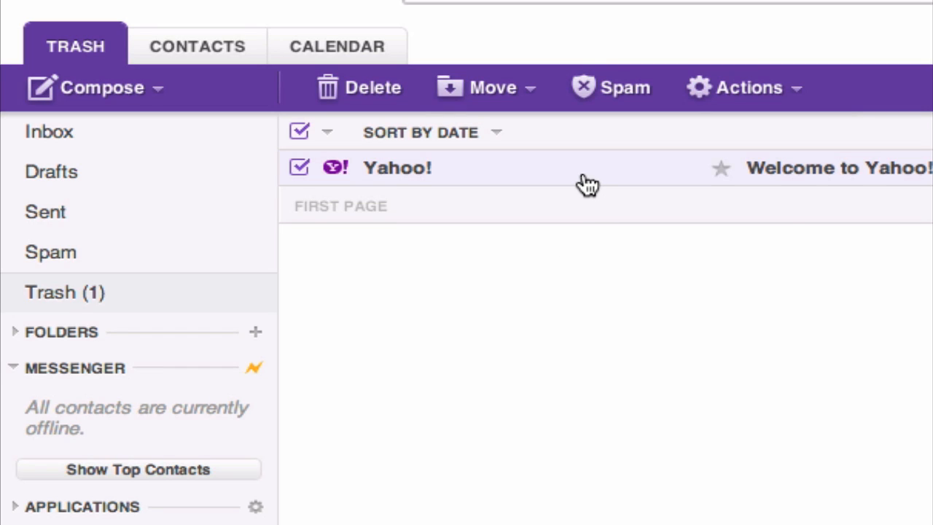
{"action": "mouse_move", "coordinate": [537, 177]}
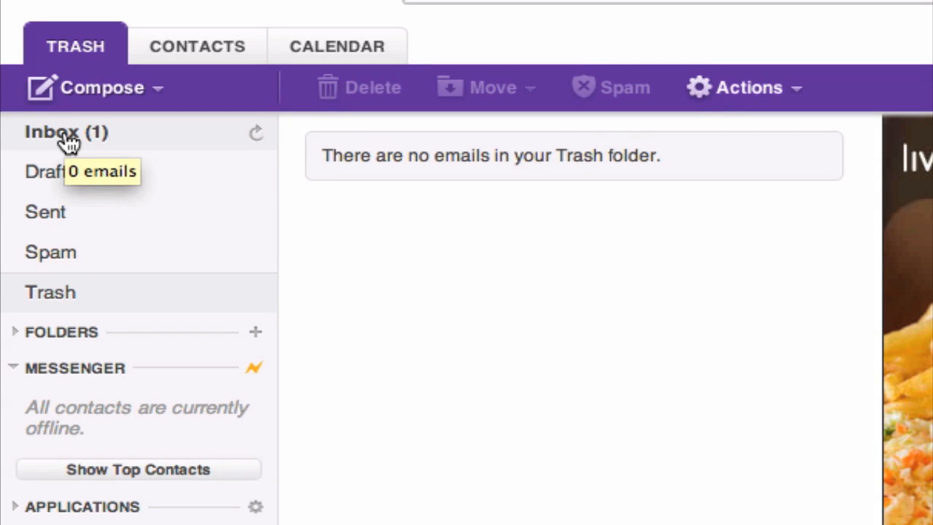
{"action": "left_click", "coordinate": [66, 134]}
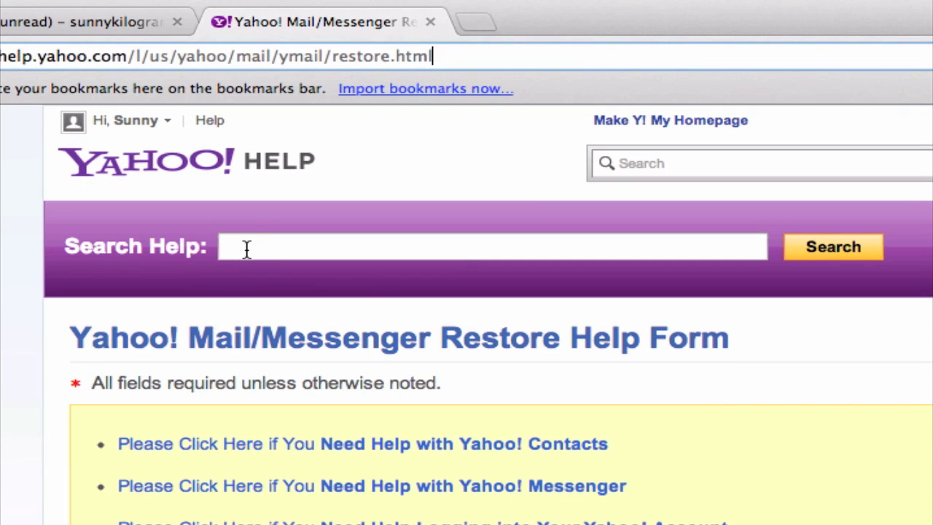
{"action": "mouse_move", "coordinate": [247, 248]}
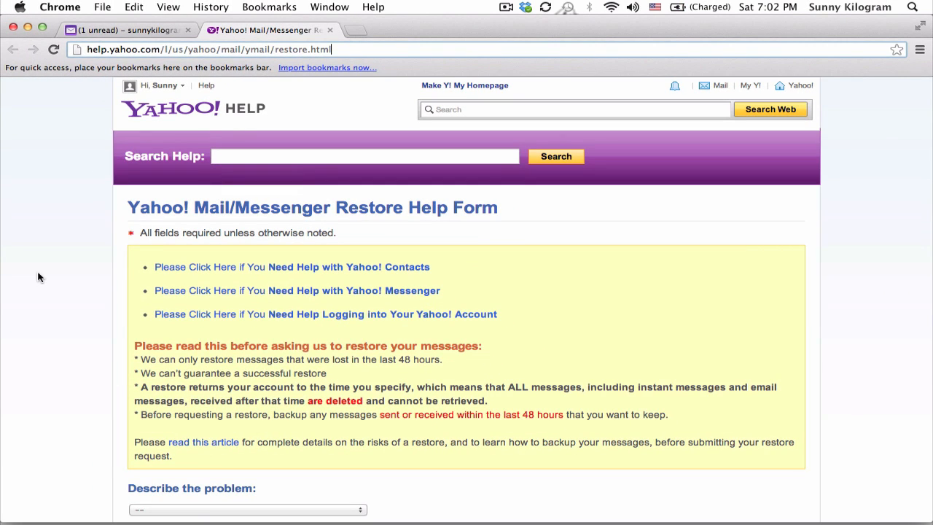
{"action": "scroll", "scroll_direction": "down", "scroll_amount": 3}
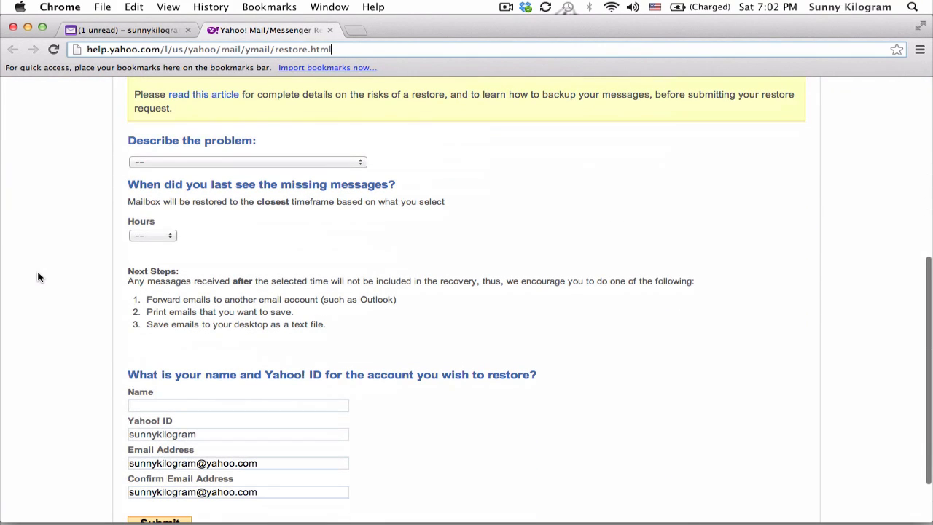
{"action": "scroll", "scroll_direction": "down", "scroll_amount": 3}
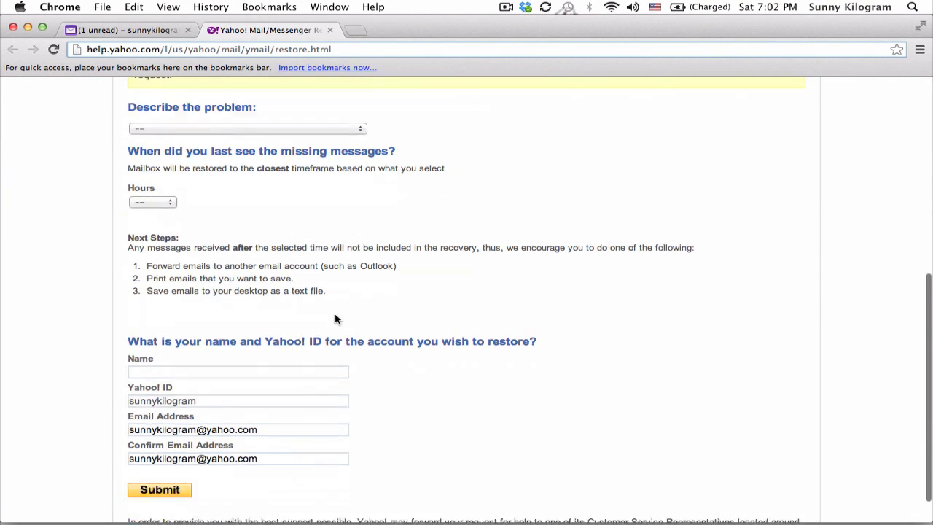
{"action": "scroll", "scroll_direction": "down", "scroll_amount": 3}
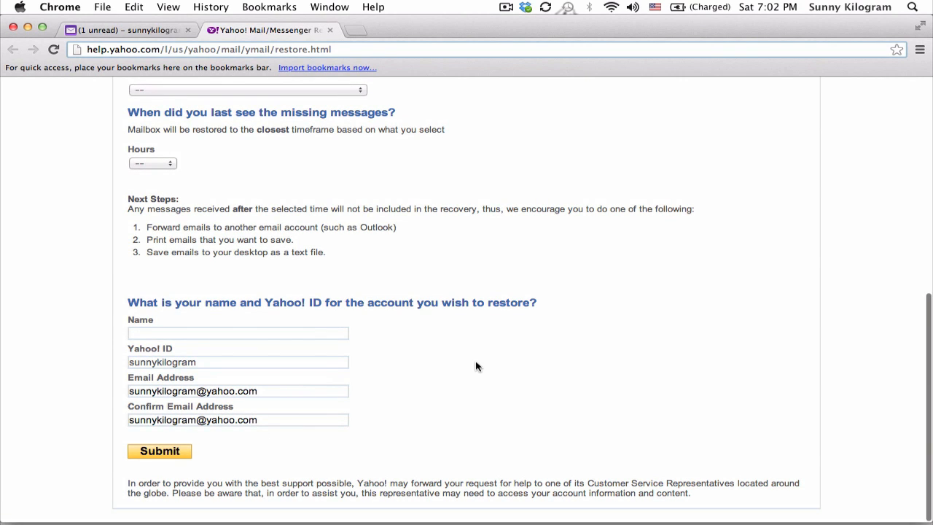